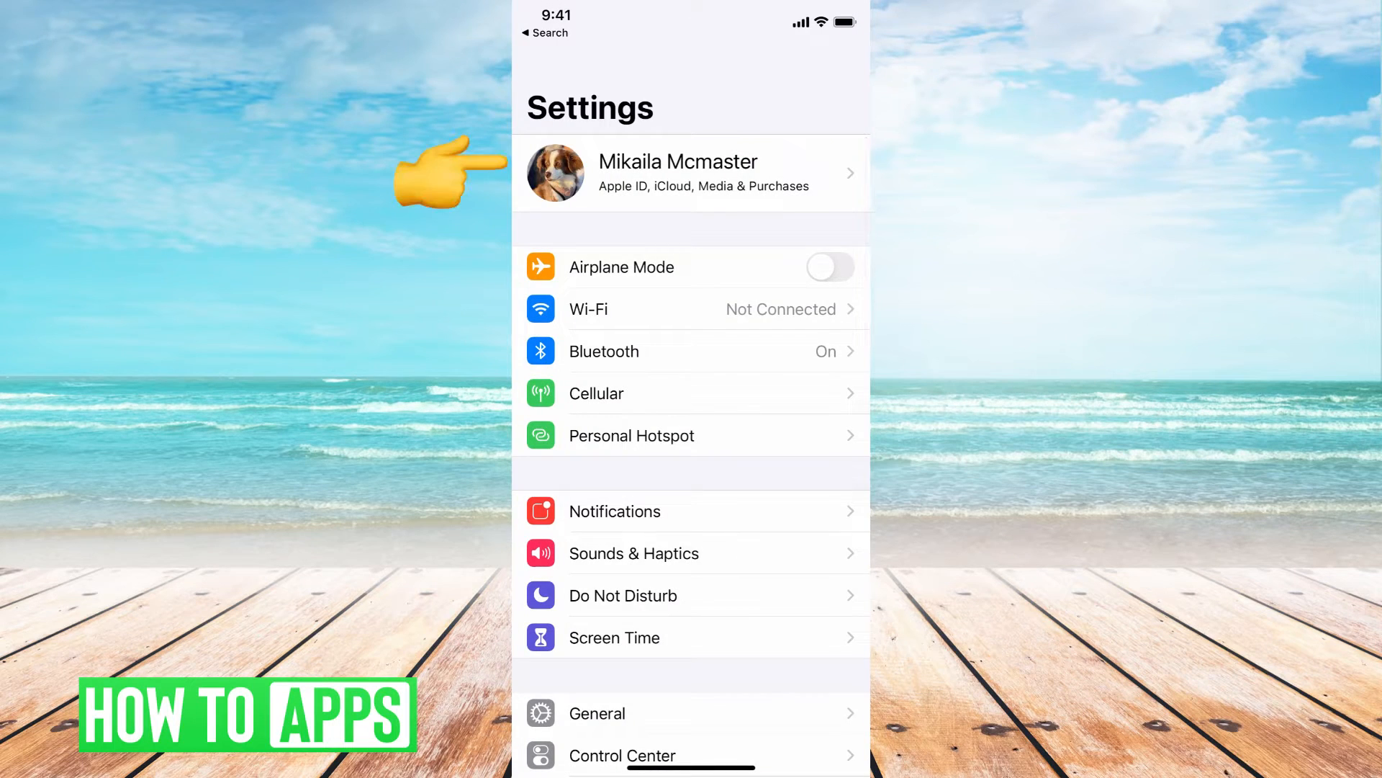
# - View the Apple ID's Password & Security options in Settings, then return to the home screen
pyautogui.click(679, 173)
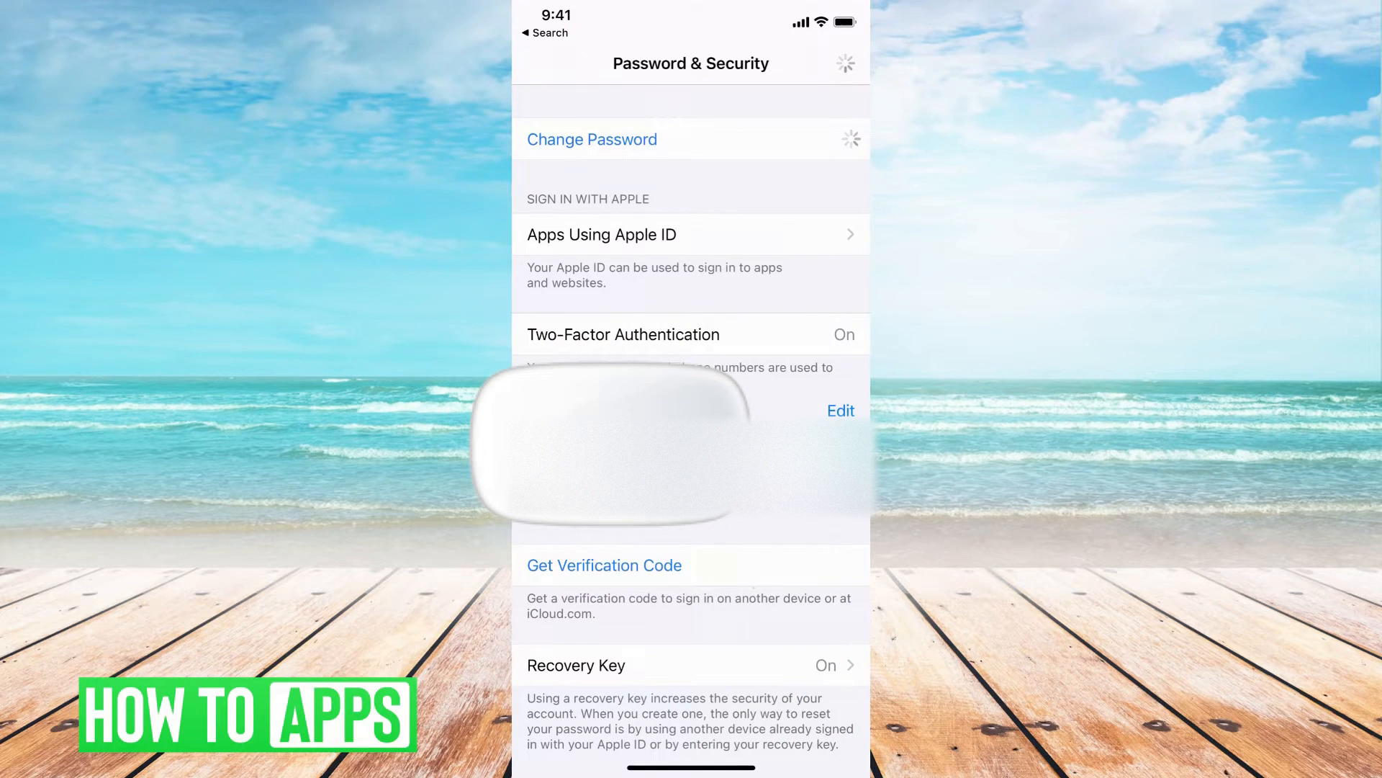
pyautogui.click(592, 140)
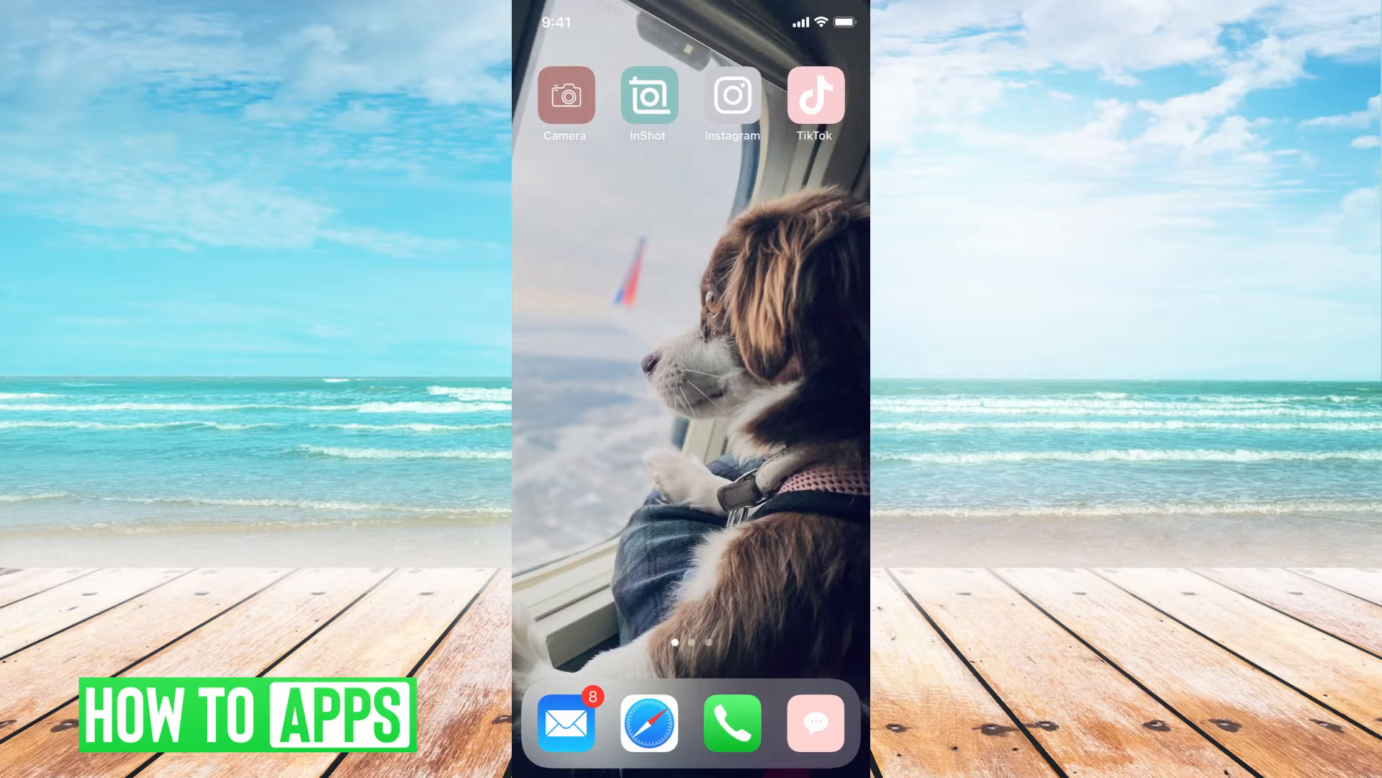
# - Submit the Apple ID on iforgot.apple.com so reset instructions go to the signed-in devices
pyautogui.click(648, 722)
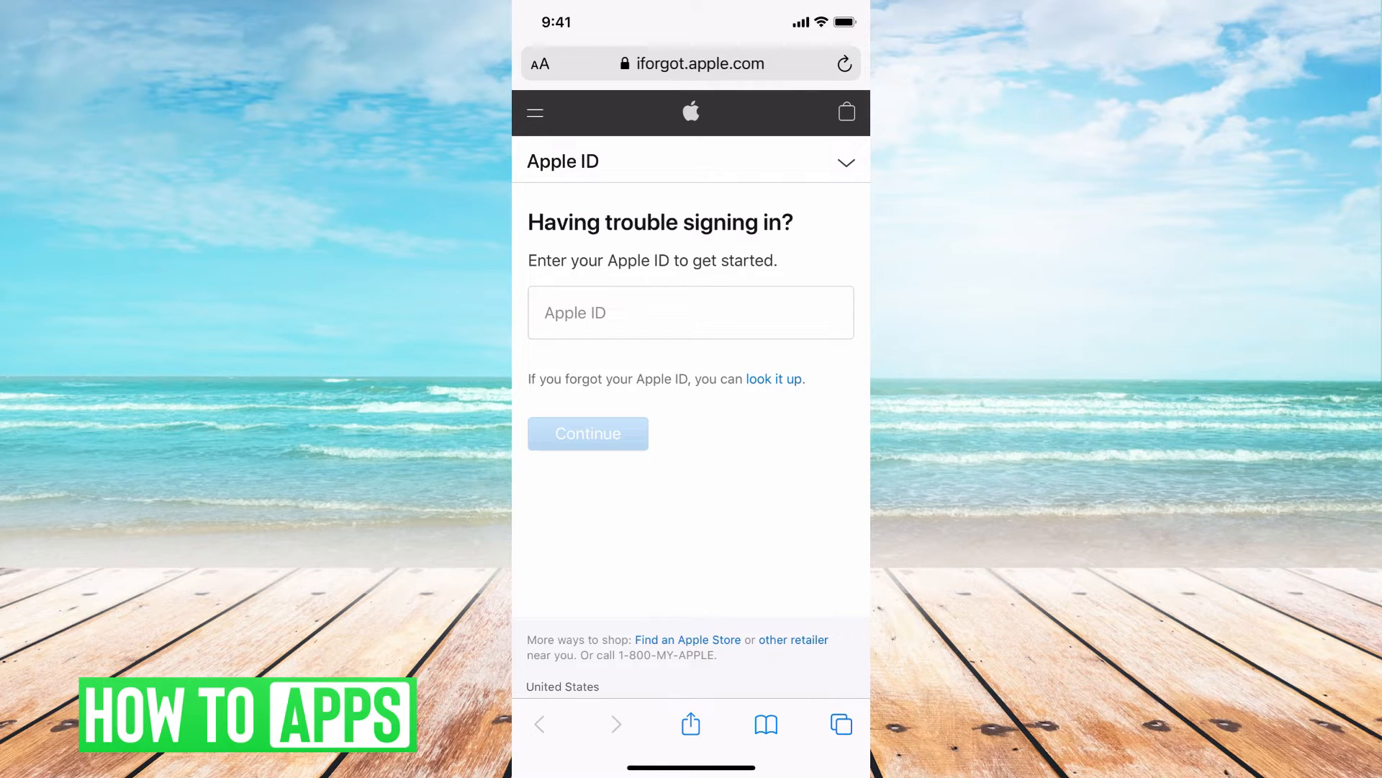
pyautogui.click(691, 313)
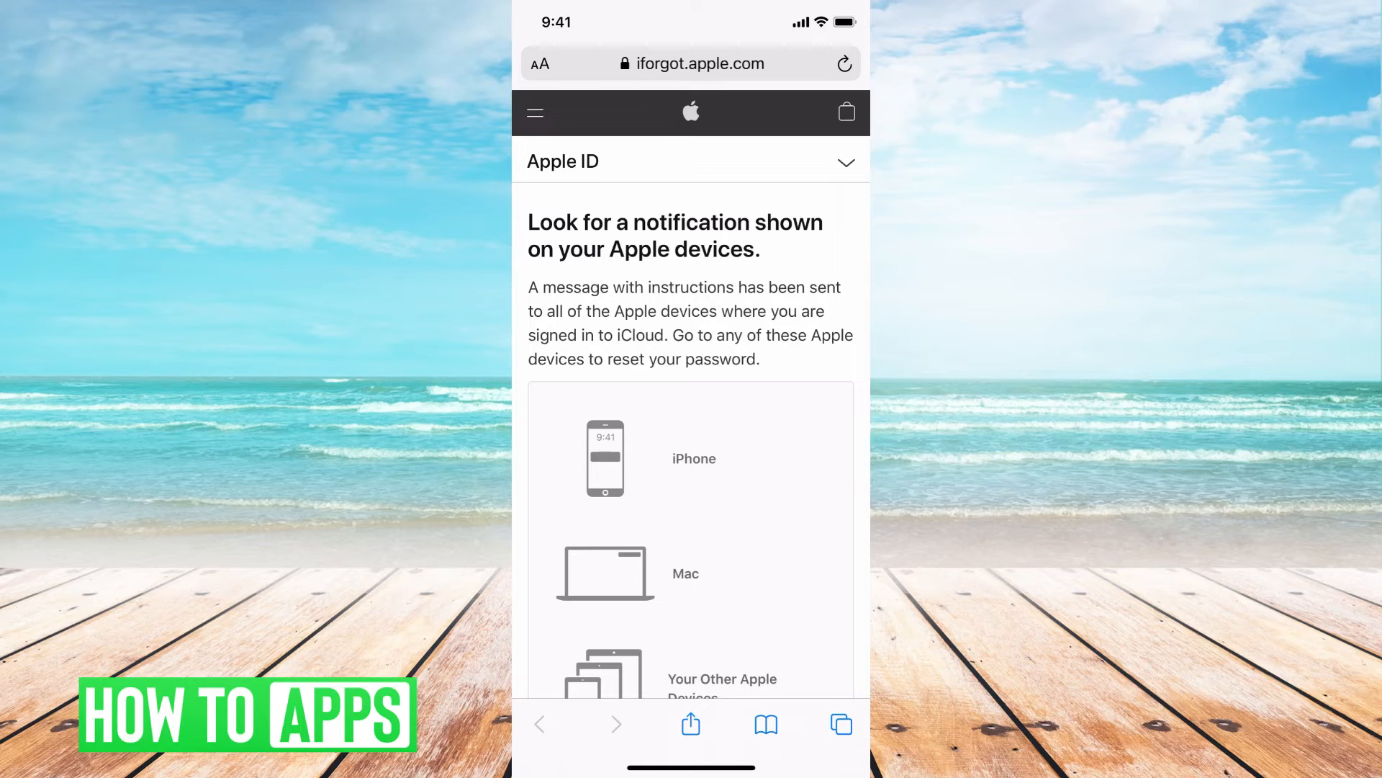
# - Read the 'Reset your password while signing in on a new device' steps, then search Google for 'unlock apple id'
pyautogui.scroll(-3)
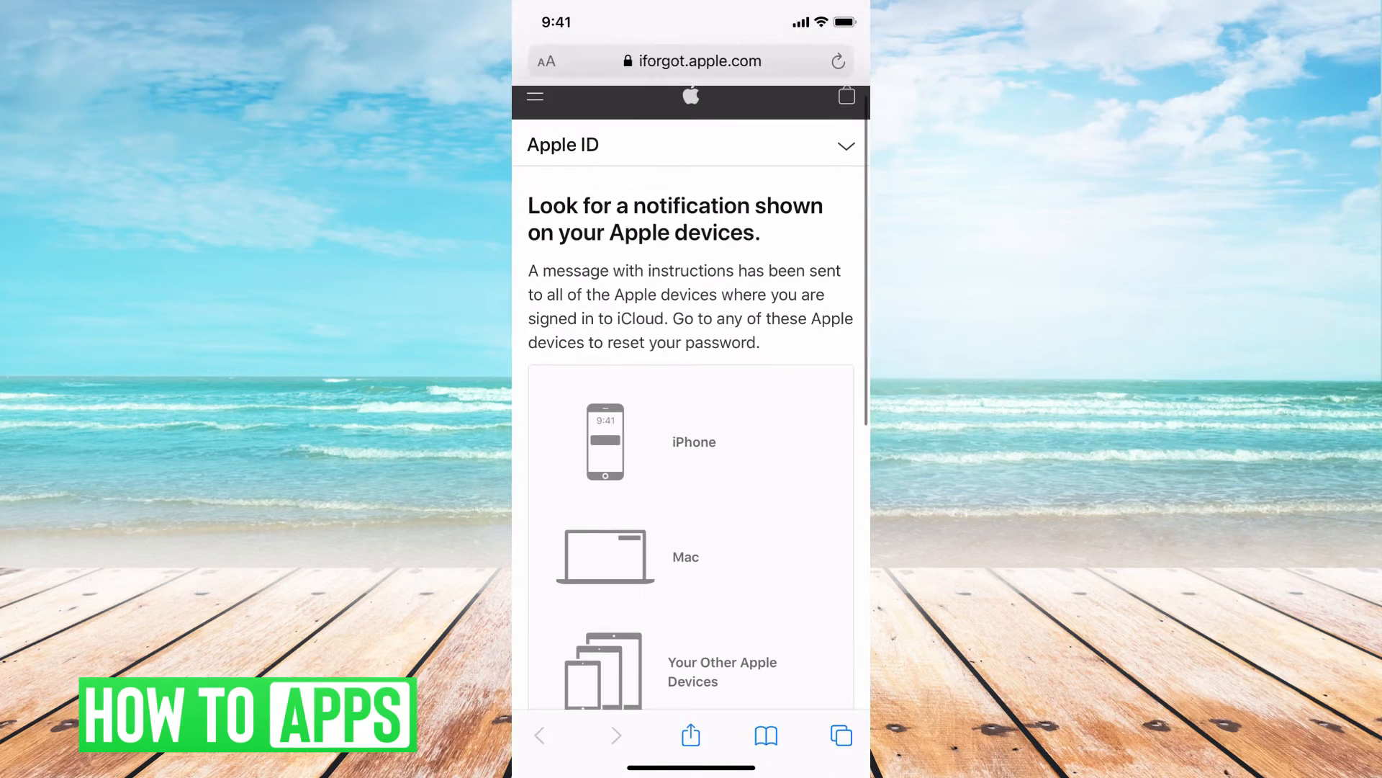
pyautogui.scroll(-3)
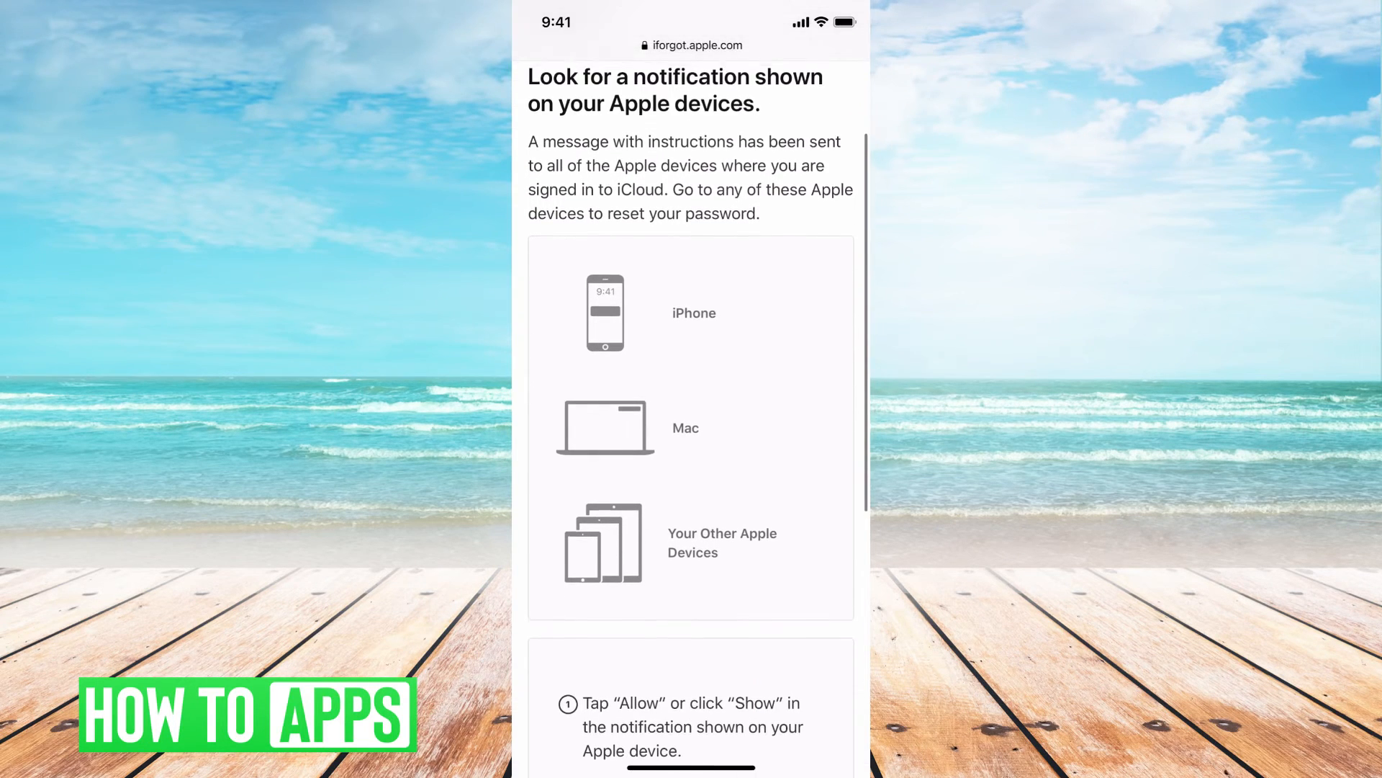
pyautogui.scroll(-3)
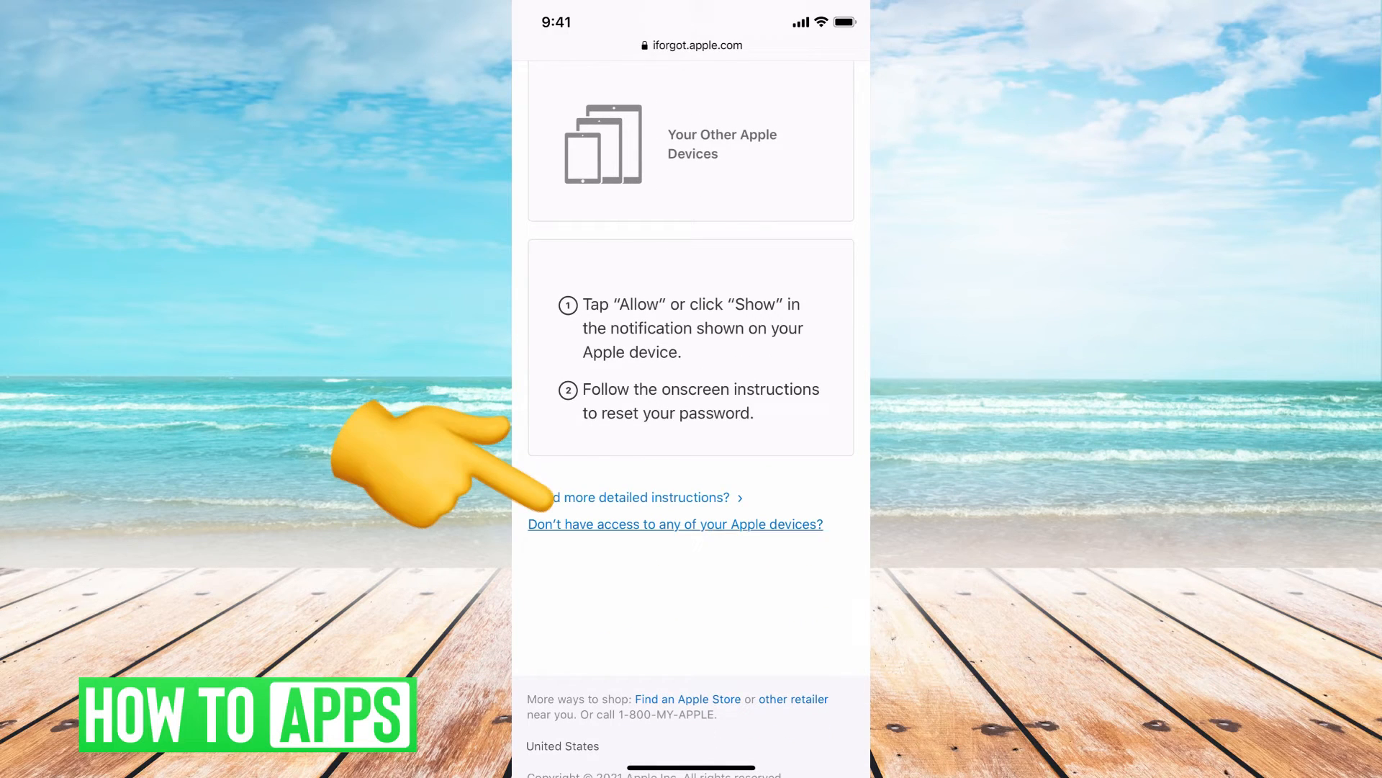
pyautogui.click(676, 524)
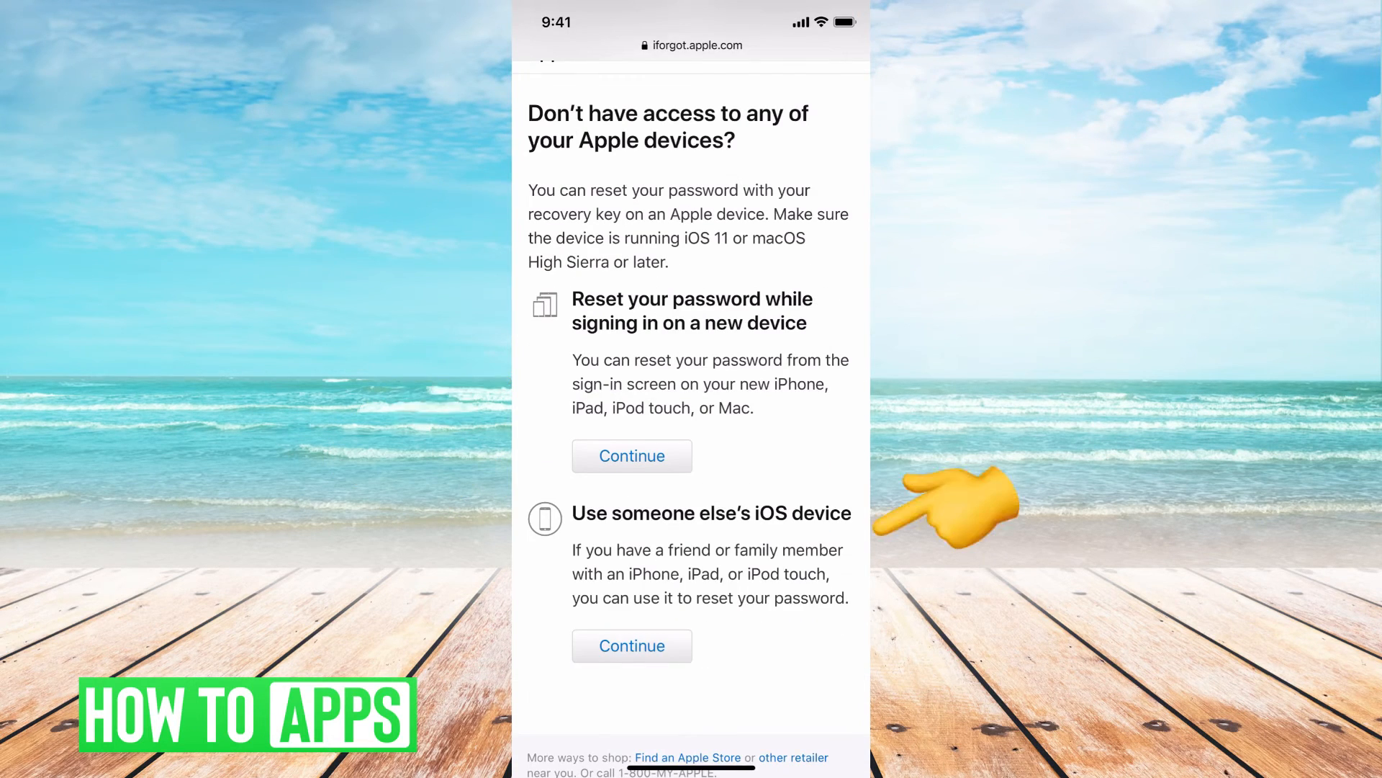
pyautogui.click(632, 455)
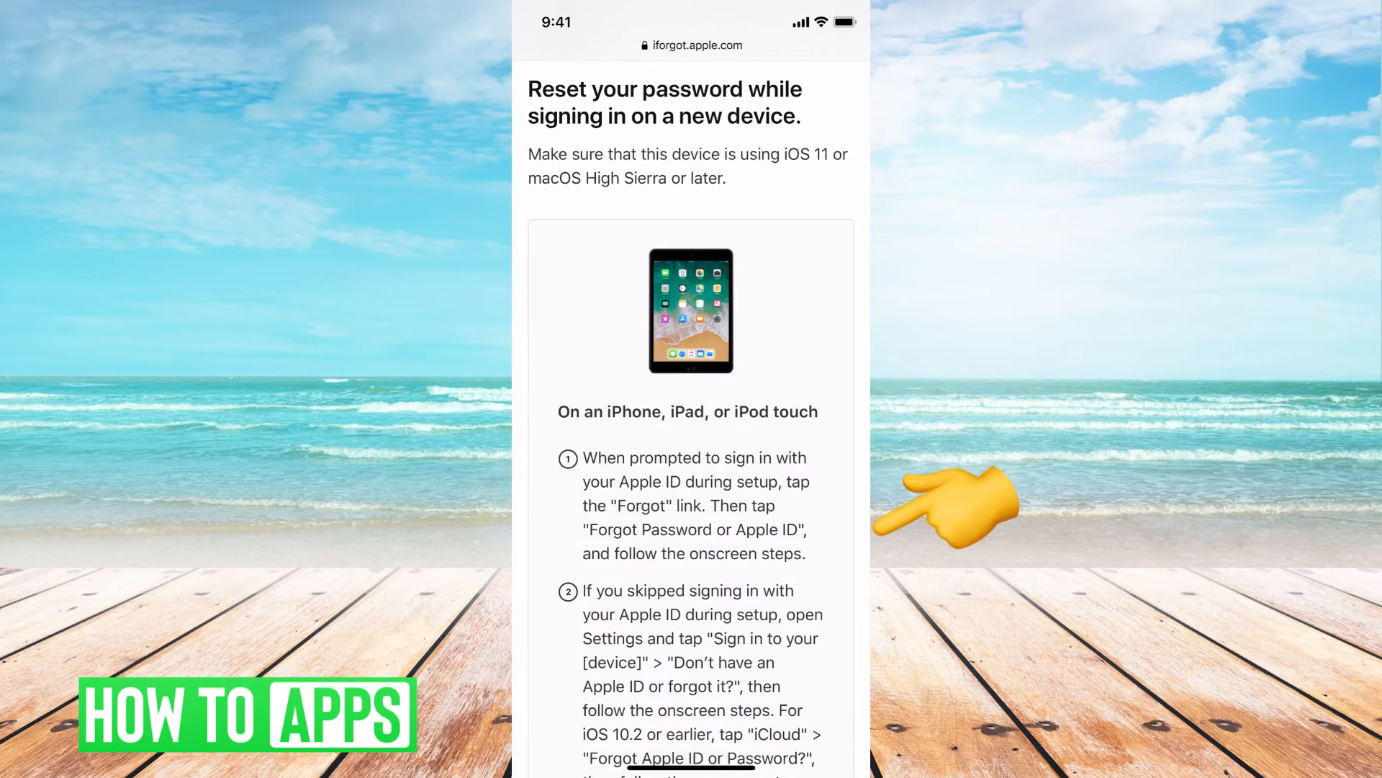
pyautogui.scroll(-3)
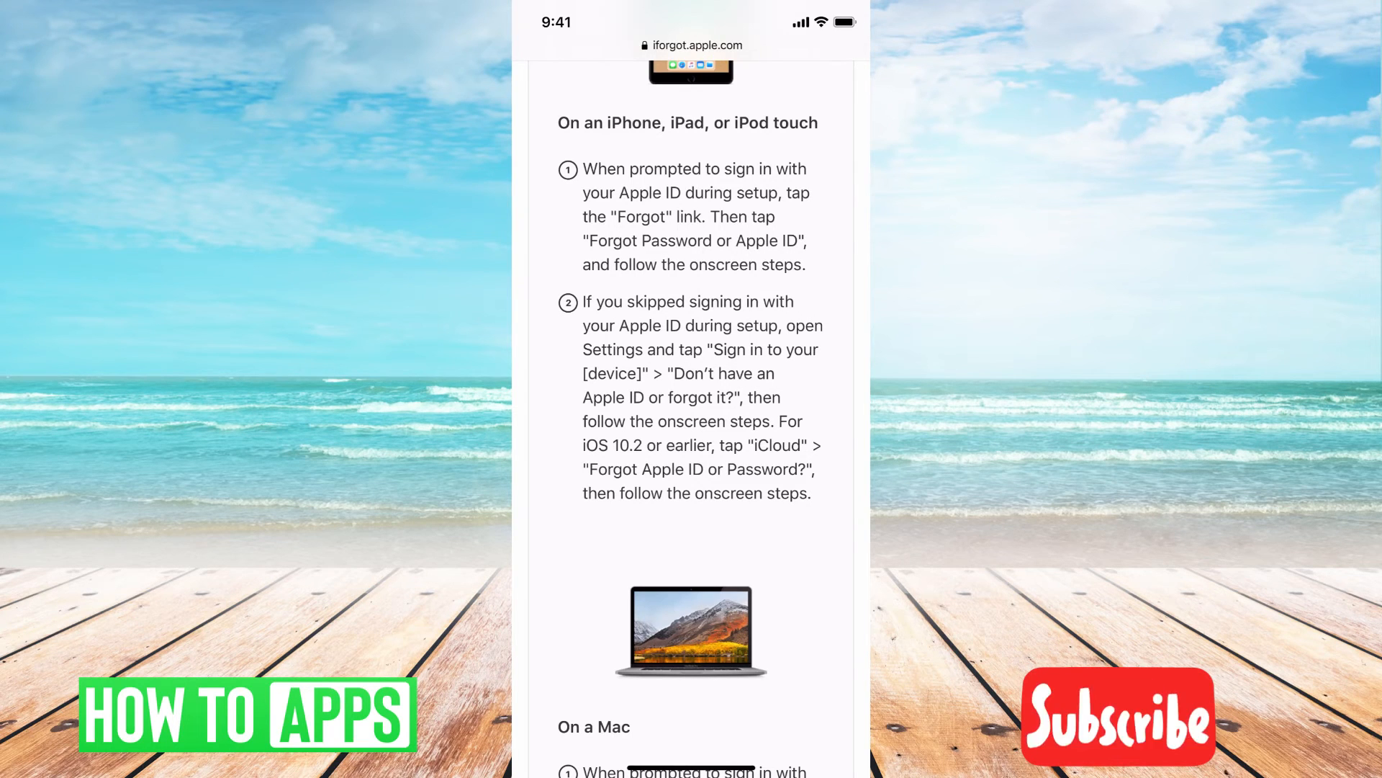
pyautogui.scroll(-3)
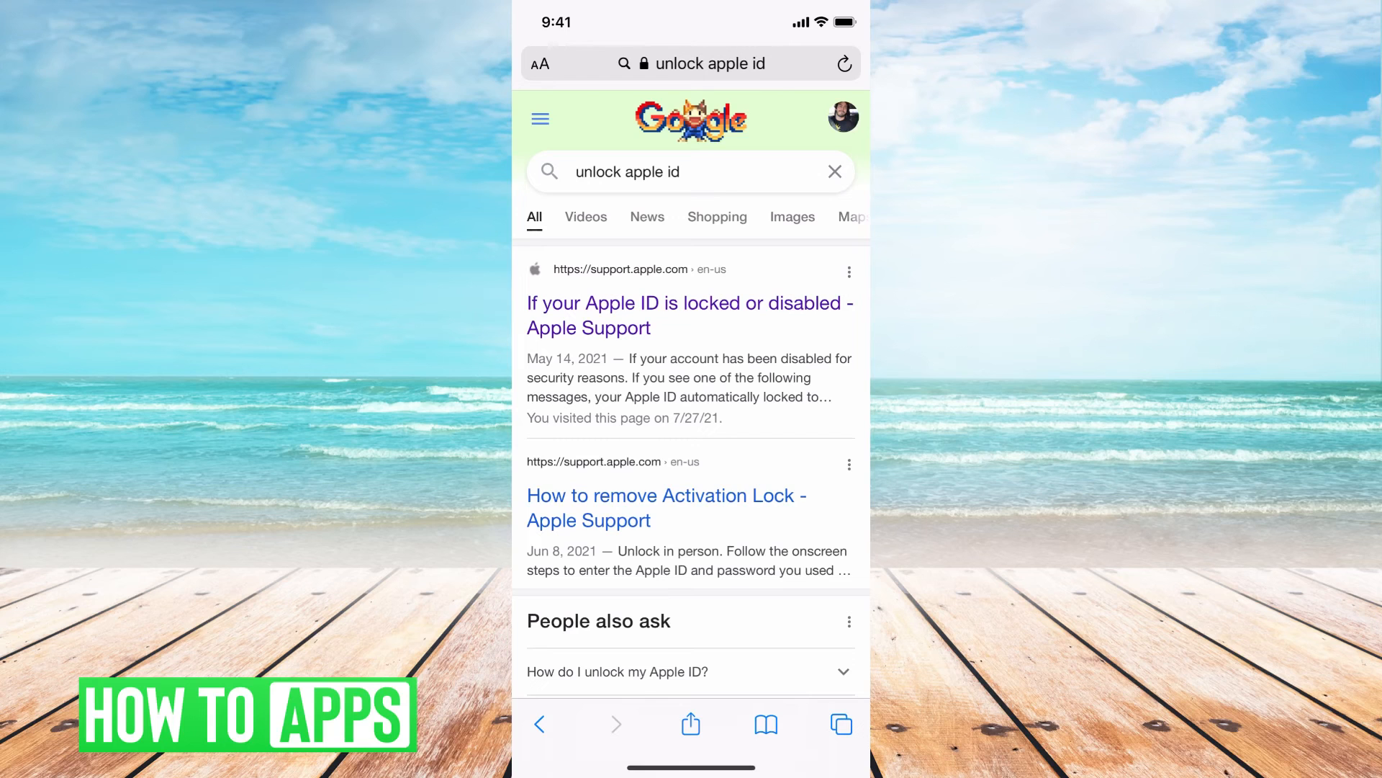
# - Follow the 'If your Apple ID is locked or disabled' article to the contact Apple Support page
pyautogui.click(690, 314)
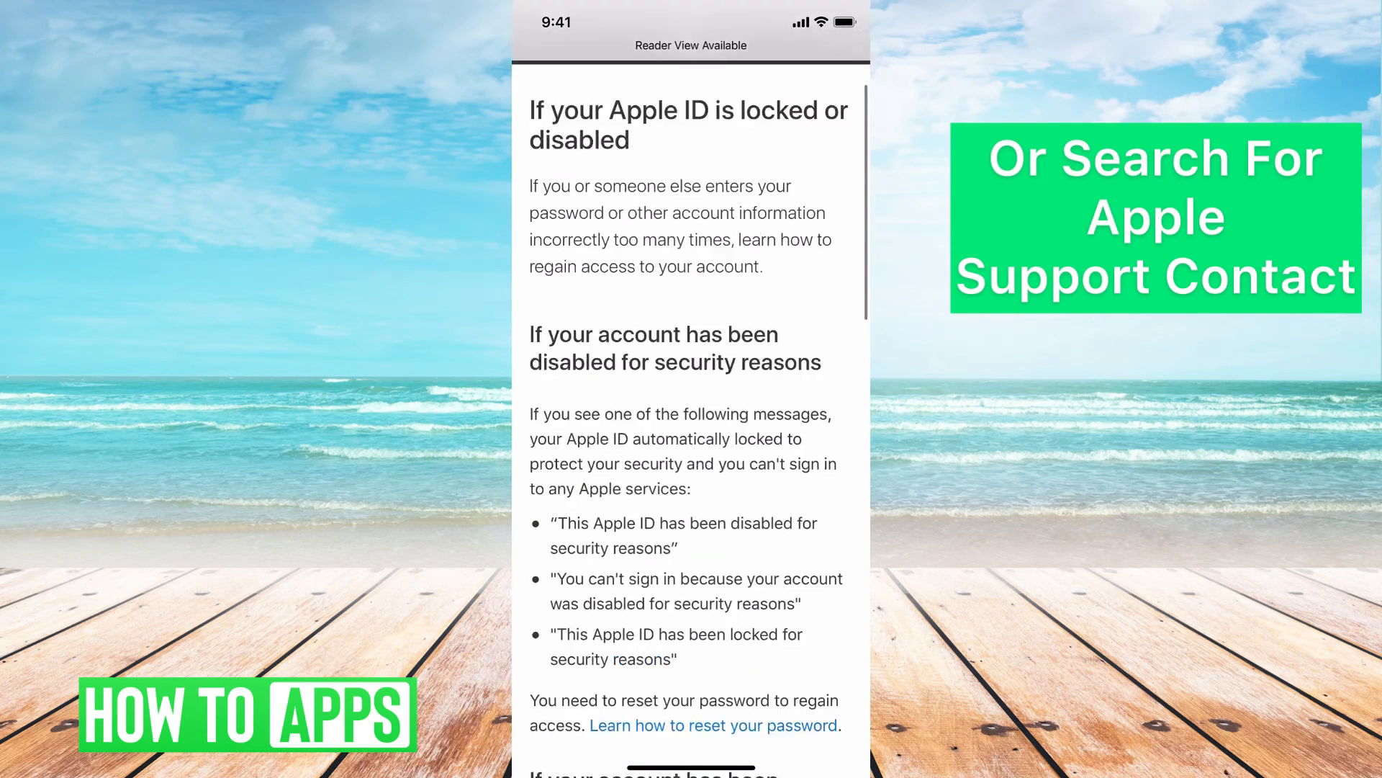
pyautogui.scroll(-3)
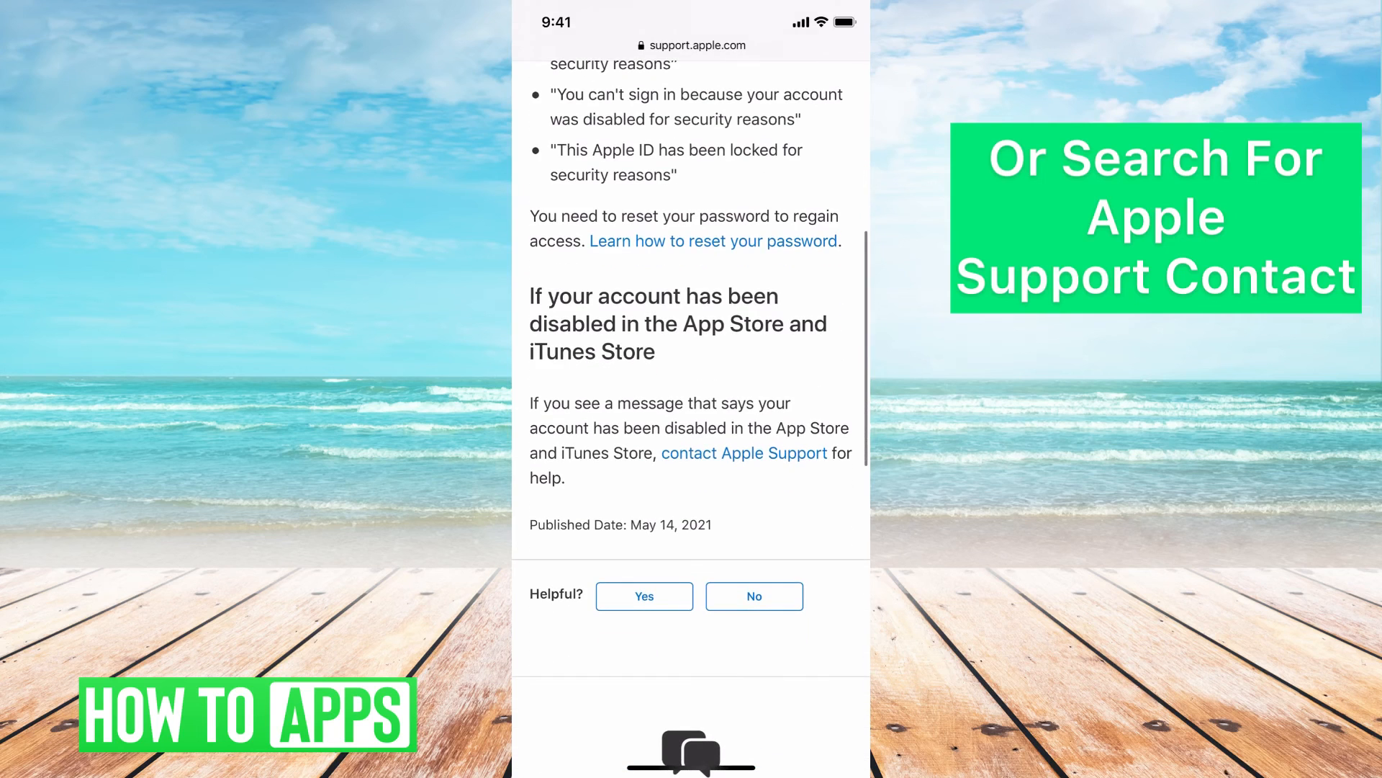
pyautogui.click(739, 452)
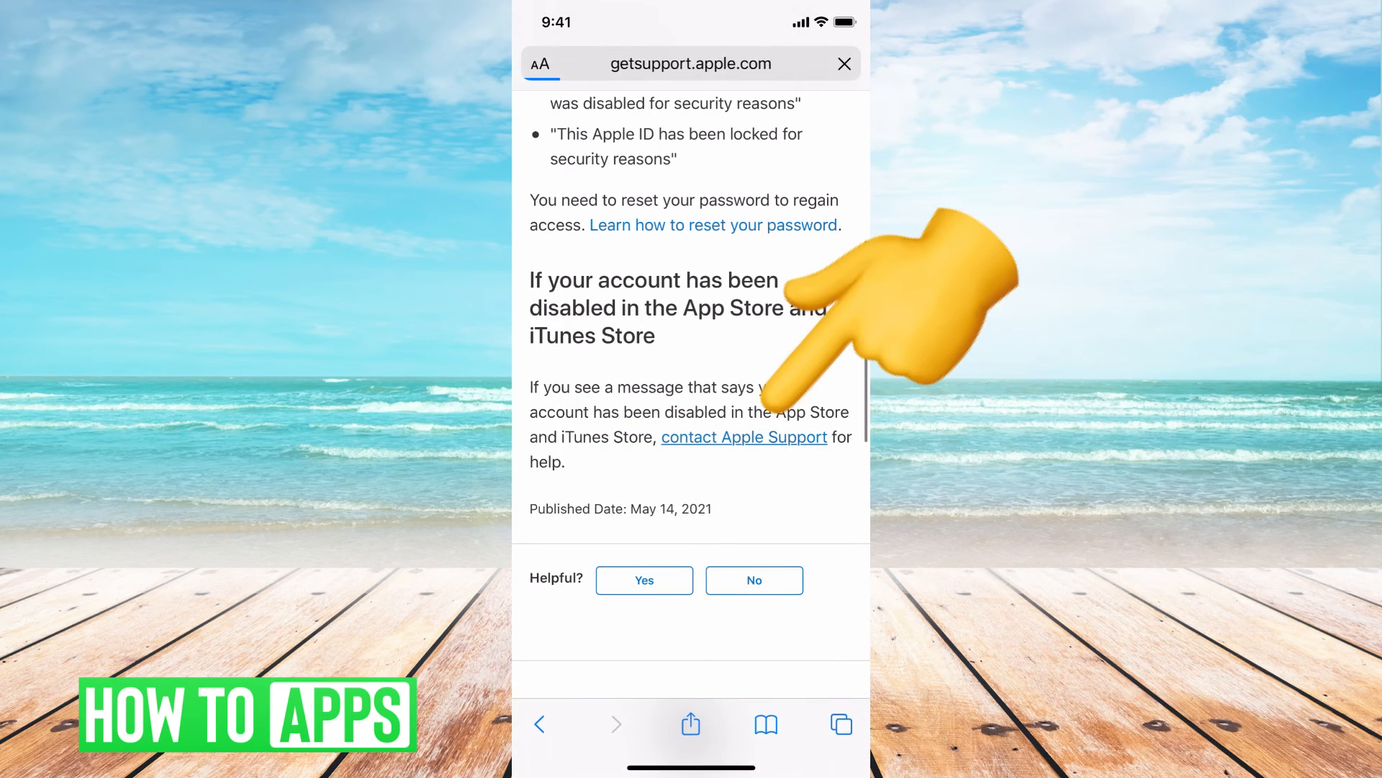
pyautogui.click(743, 438)
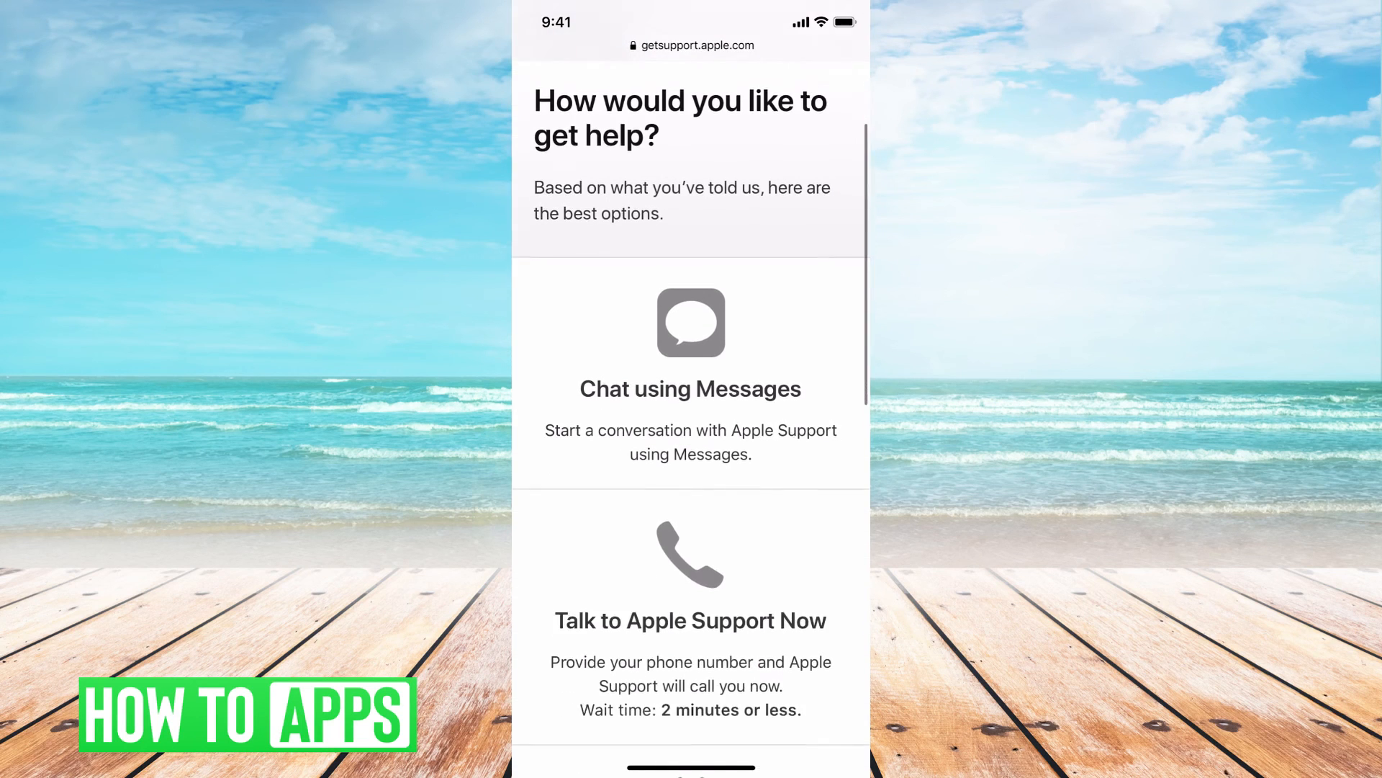
# - Choose 'Chat using Messages' so the 'Open in Messages?' prompt appears
pyautogui.scroll(-3)
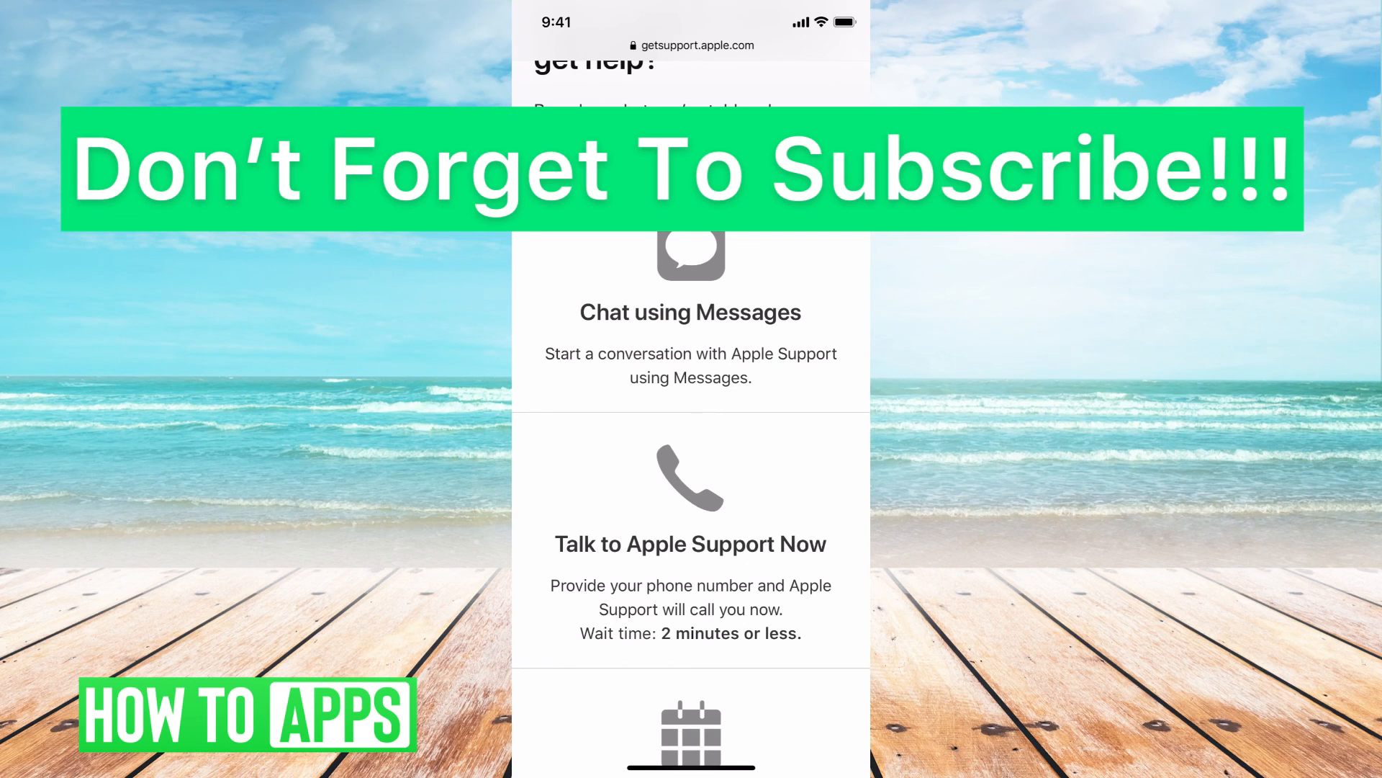
pyautogui.click(691, 311)
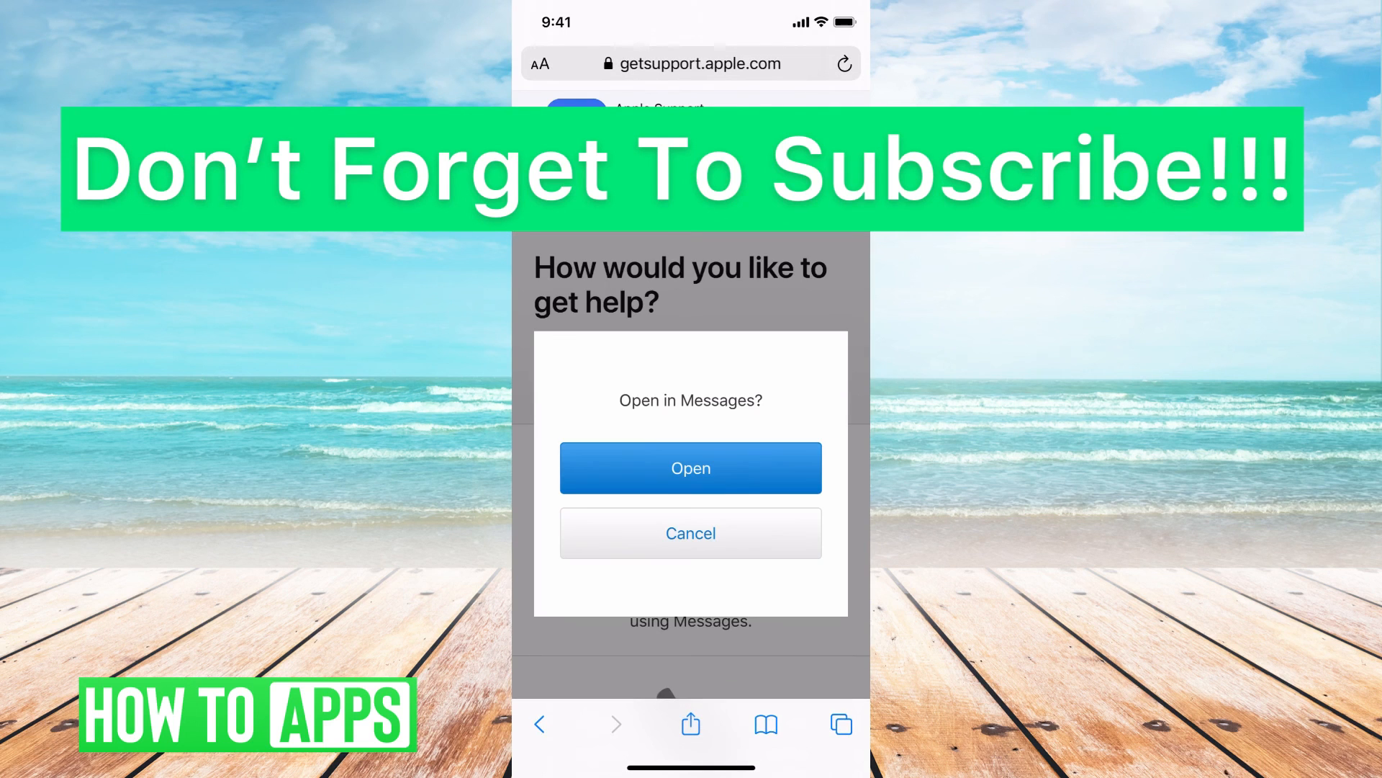